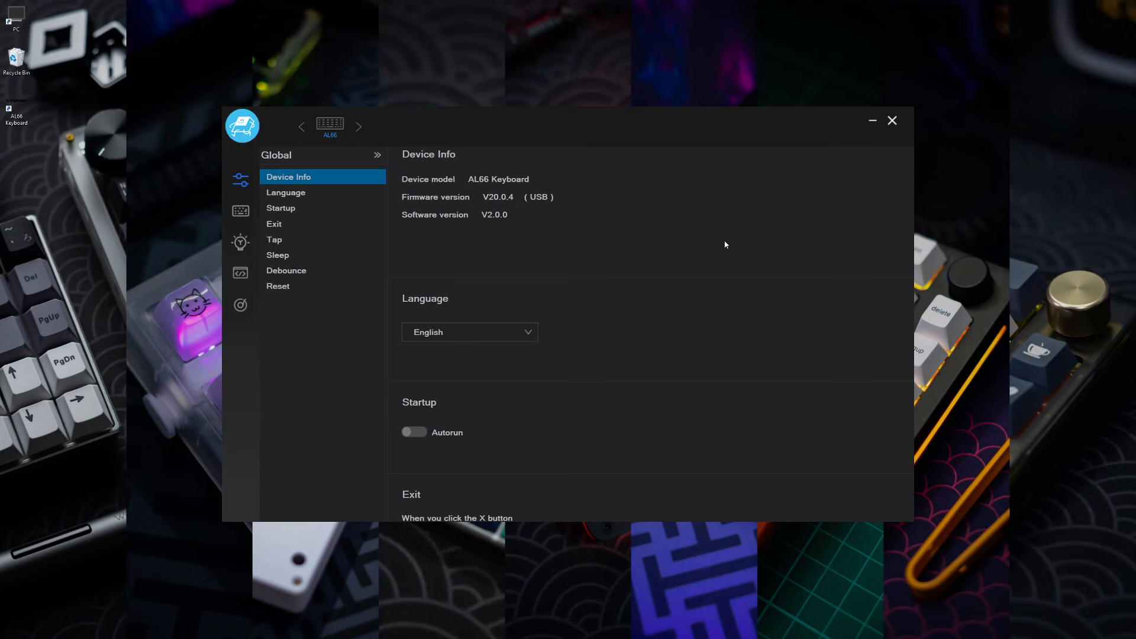
- Browse the Tap, Sleep, Debounce and Reset global settings, then view Profile1's Default key layer
click(275, 239)
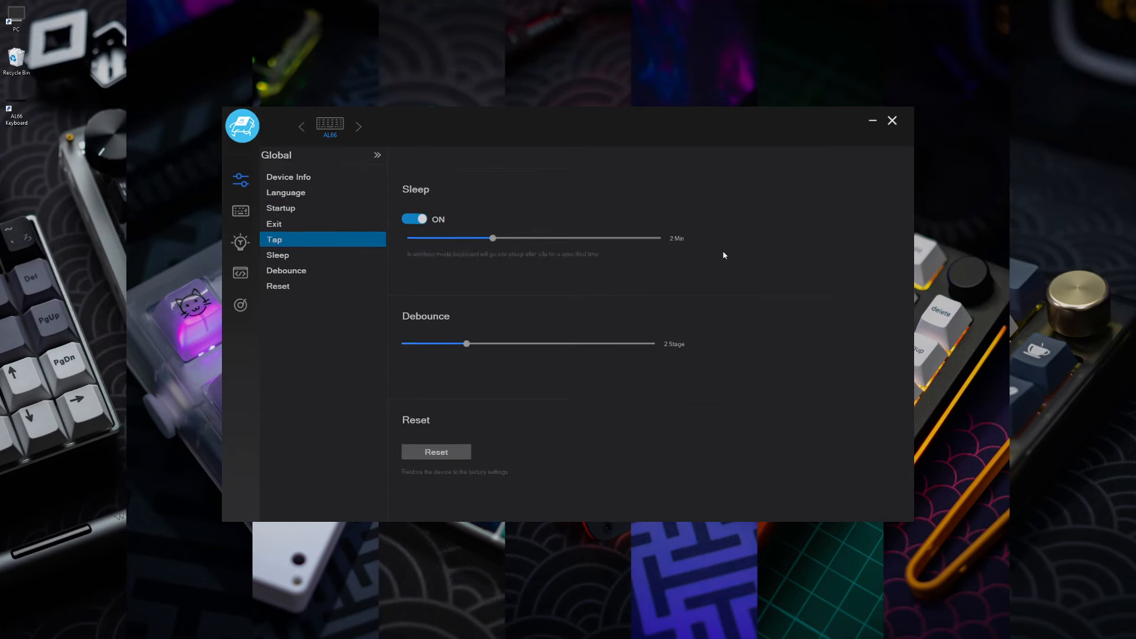
click(240, 210)
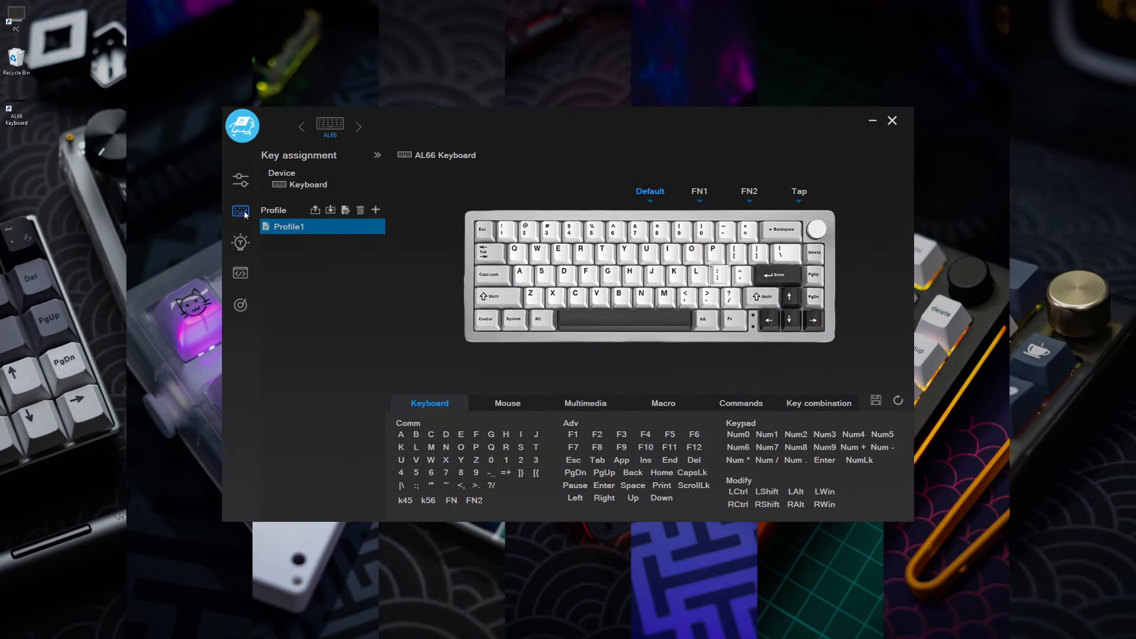
mouse_move(674, 200)
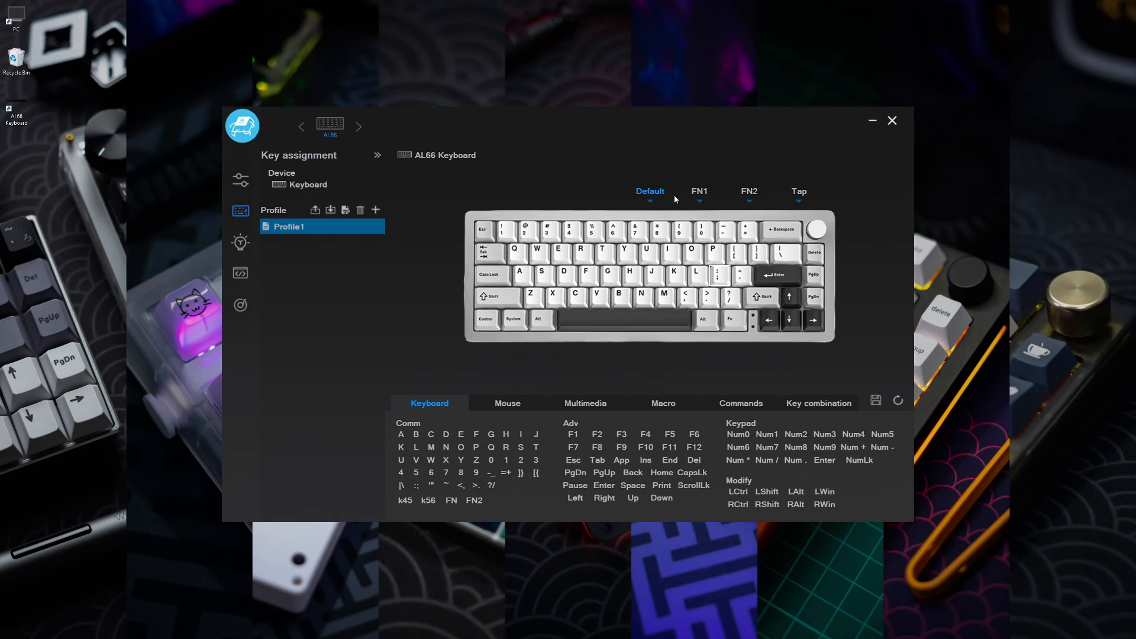
- Browse the FN2 layer, Mouse and Key combination functions, and light effects, ending on the empty macro panel
click(749, 191)
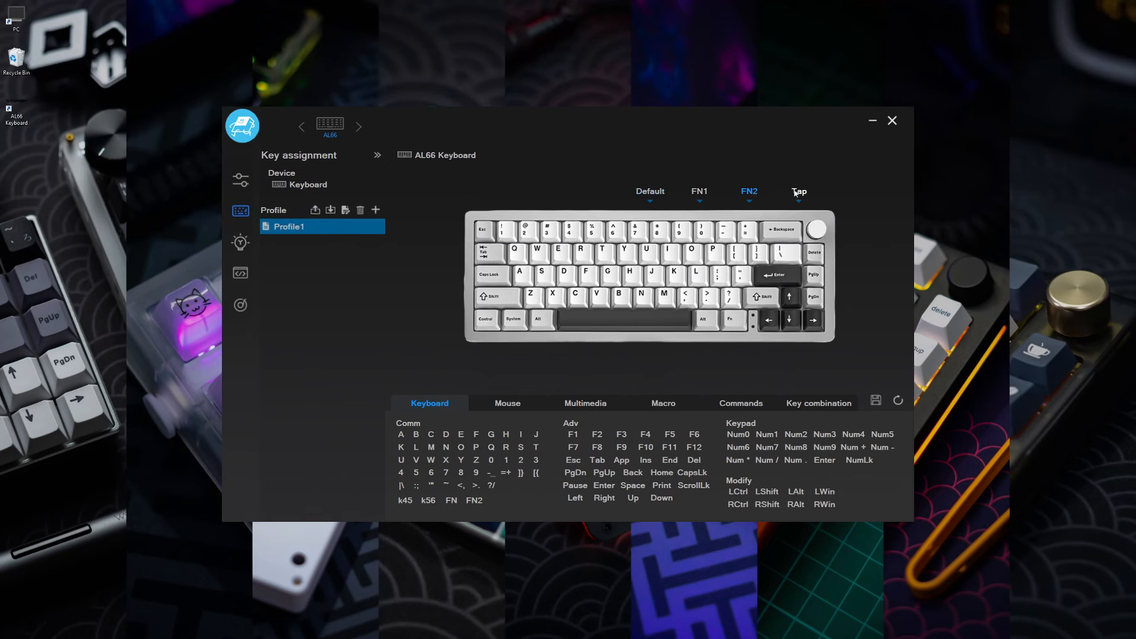
click(507, 403)
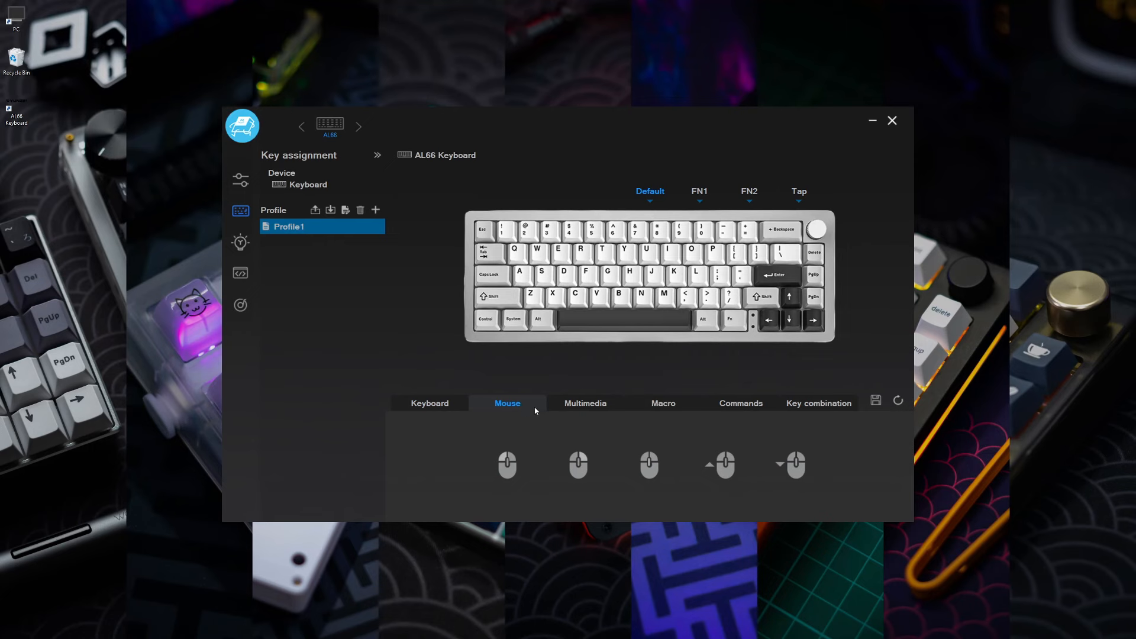
click(818, 403)
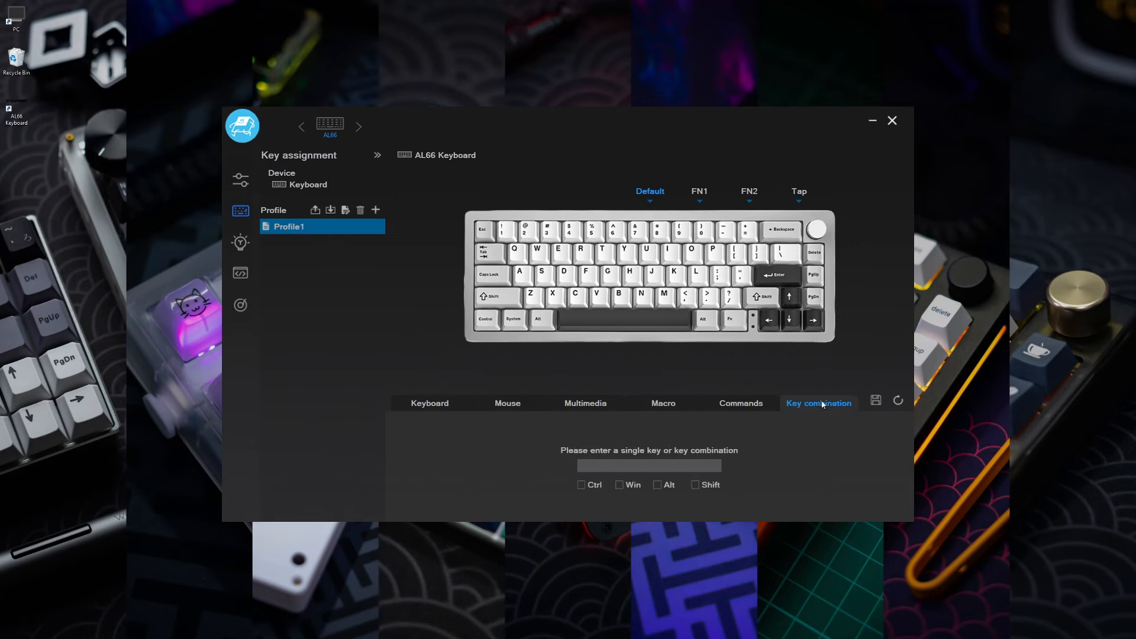
click(241, 242)
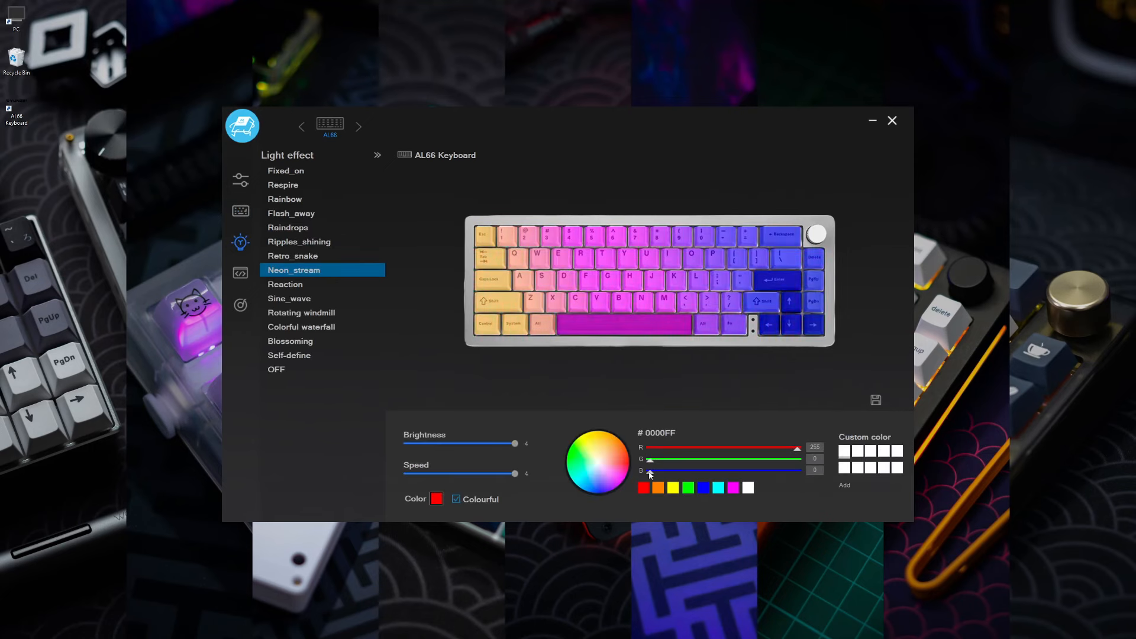
click(240, 272)
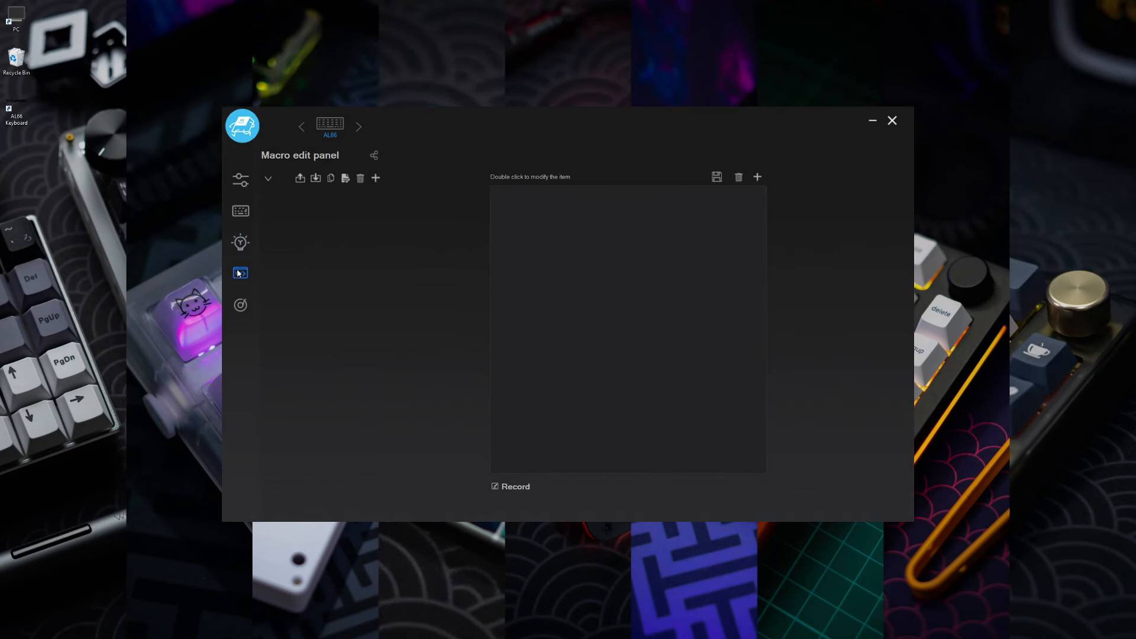